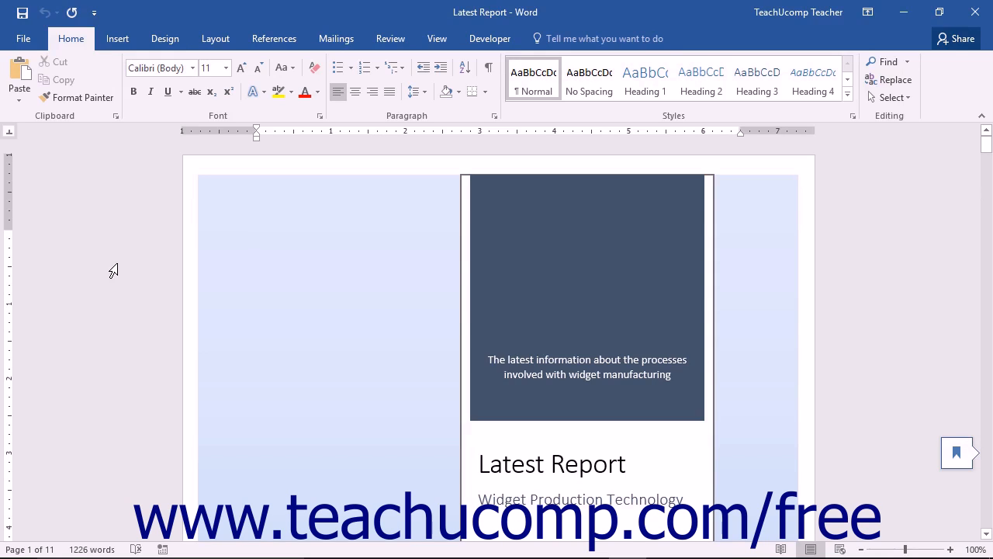
Go to Backstage Info from the cover page and activate the empty Company property field
{"action": "left_click", "coordinate": [258, 236]}
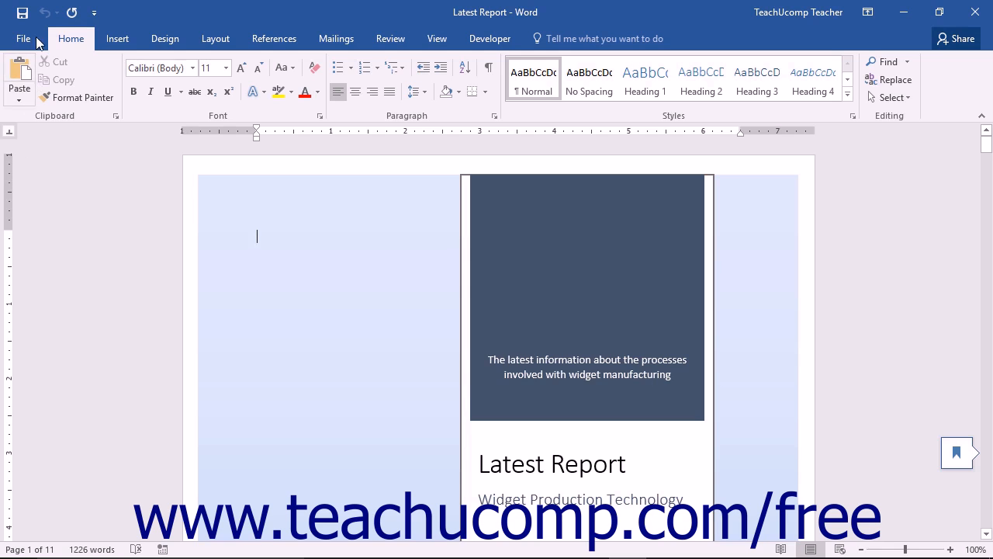
{"action": "left_click", "coordinate": [24, 38]}
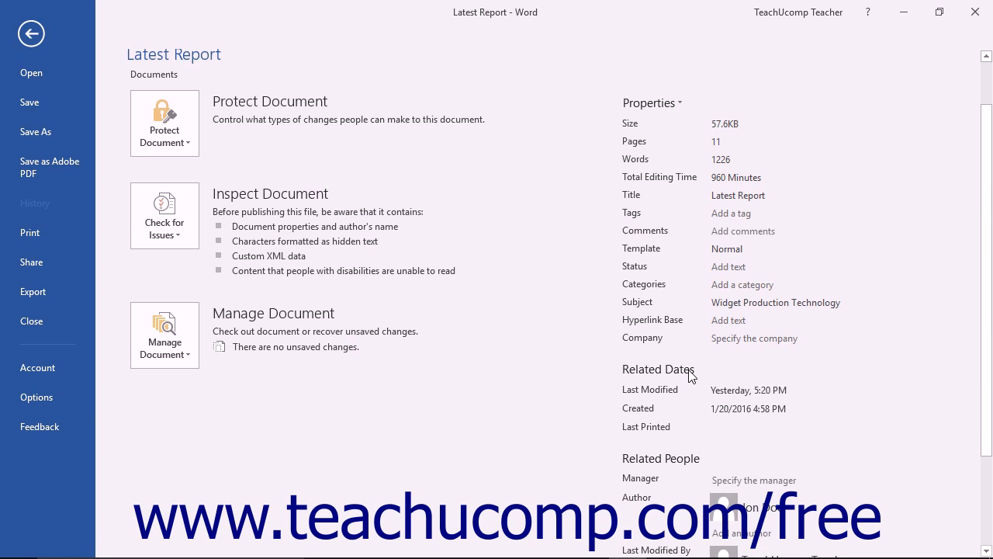
{"action": "mouse_move", "coordinate": [689, 298]}
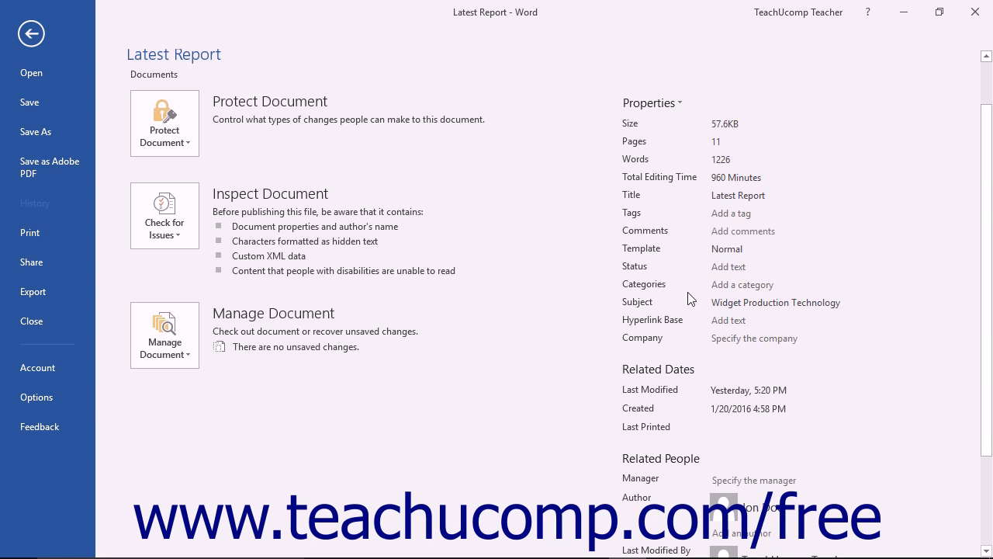
{"action": "left_click", "coordinate": [753, 338]}
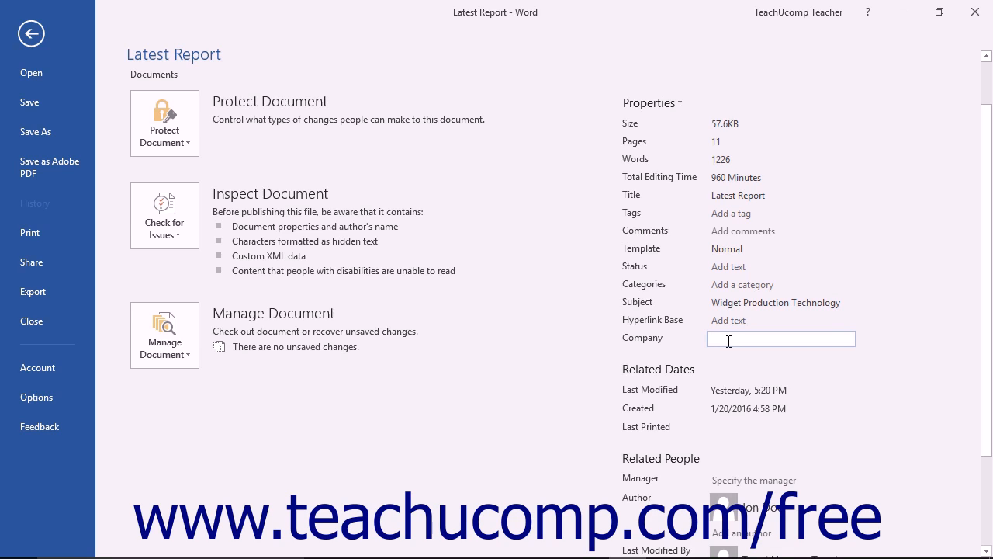
Enter 'Widgets, Inc.' as the Company and drop down the Properties menu
{"action": "type", "text": "Widgets, Inc."}
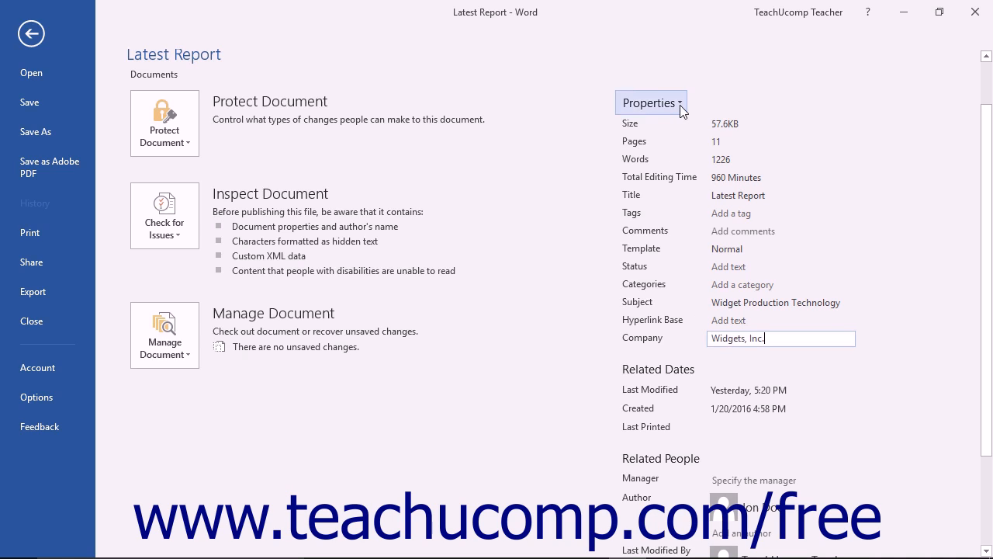
{"action": "left_click", "coordinate": [651, 102]}
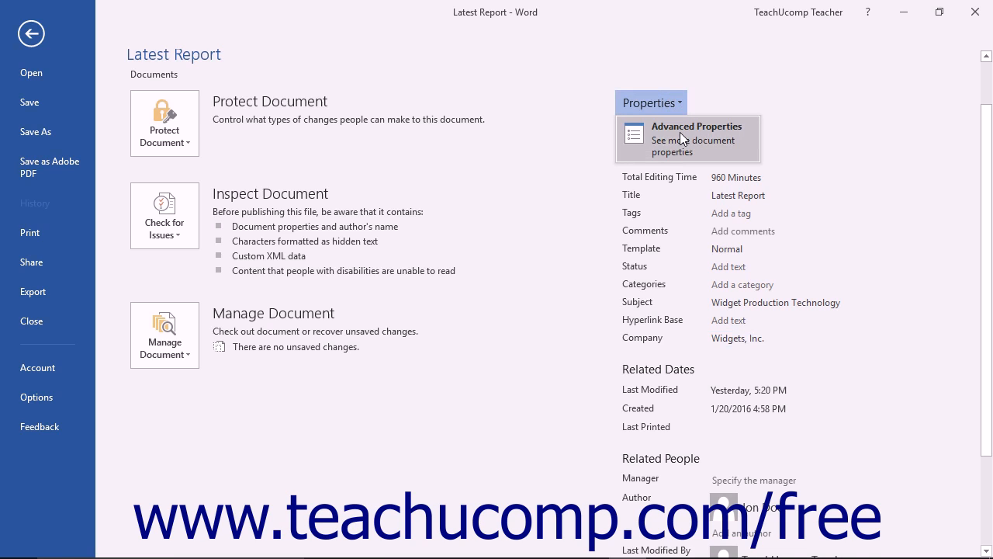
Review the Advanced Properties dialog's Summary, Statistics and General details for Latest Report
{"action": "left_click", "coordinate": [695, 140]}
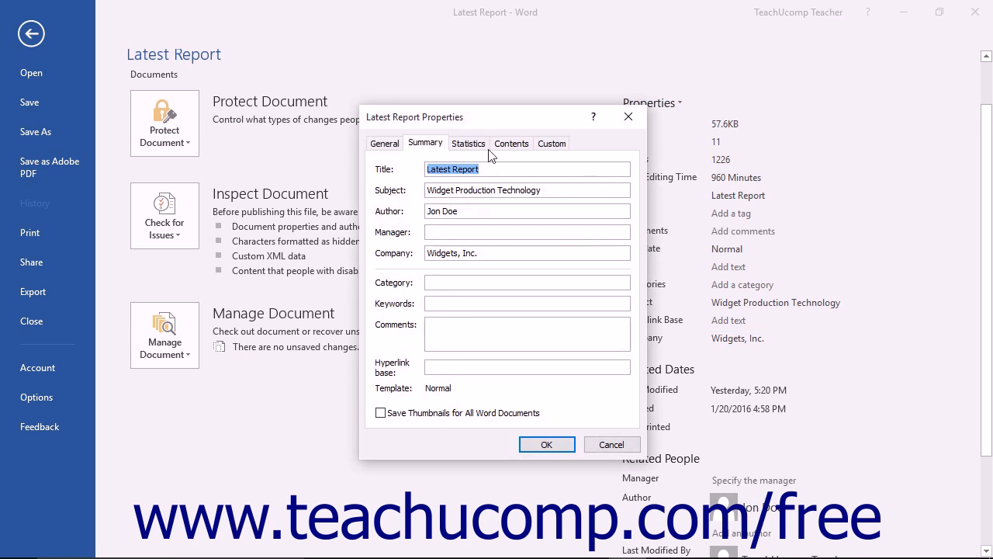
{"action": "mouse_move", "coordinate": [462, 121]}
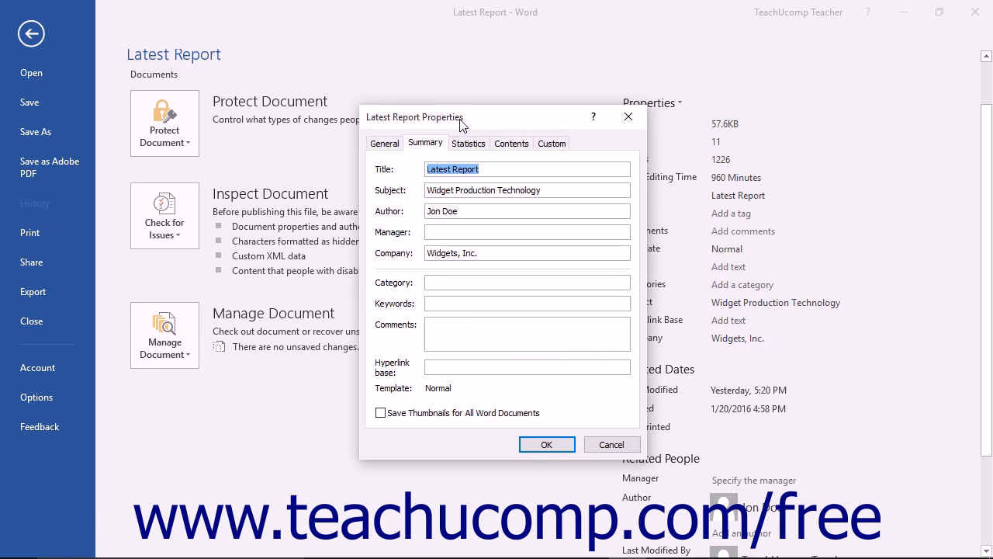
{"action": "mouse_move", "coordinate": [450, 140]}
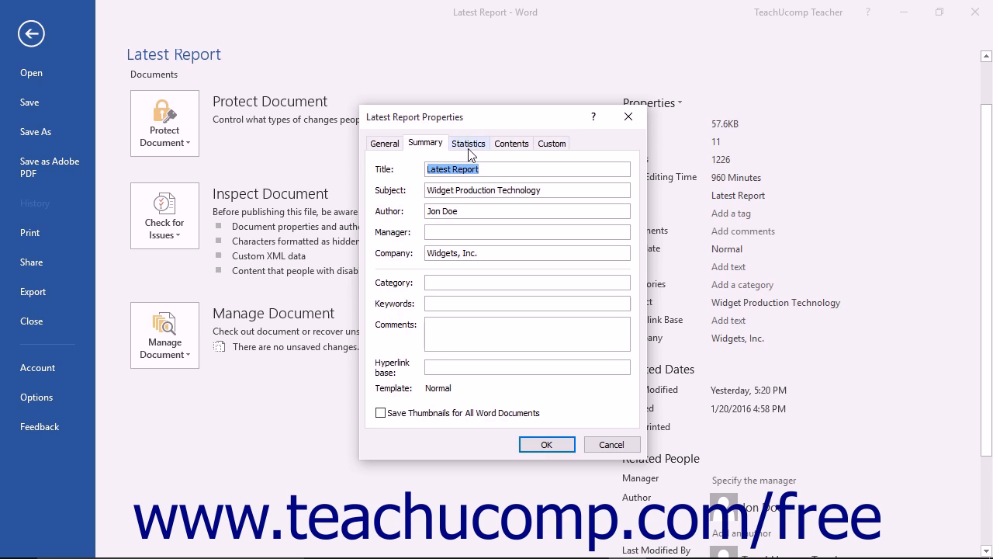
{"action": "left_click", "coordinate": [469, 142]}
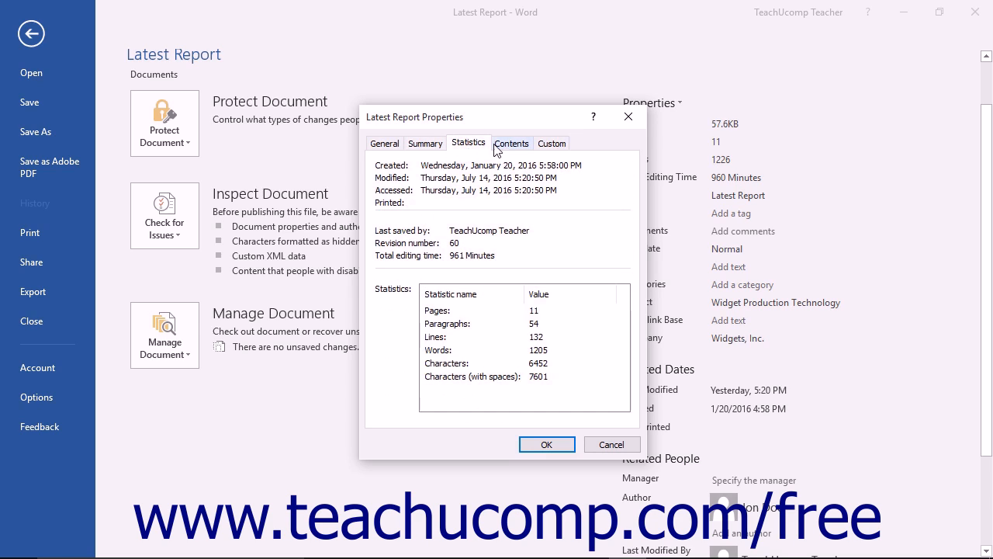
{"action": "left_click", "coordinate": [385, 143]}
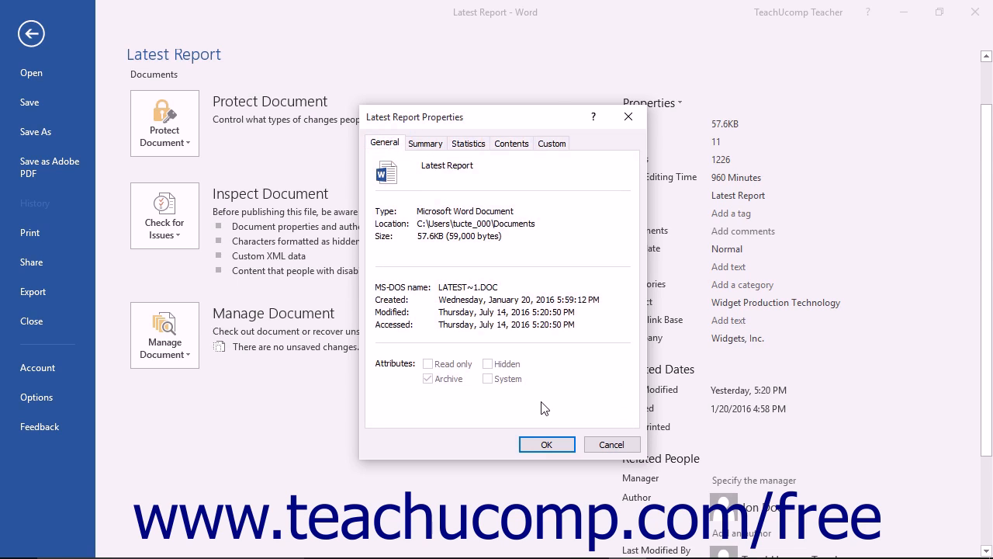
Dismiss the Properties dialog with OK and return to the Latest Report cover page
{"action": "left_click", "coordinate": [546, 444]}
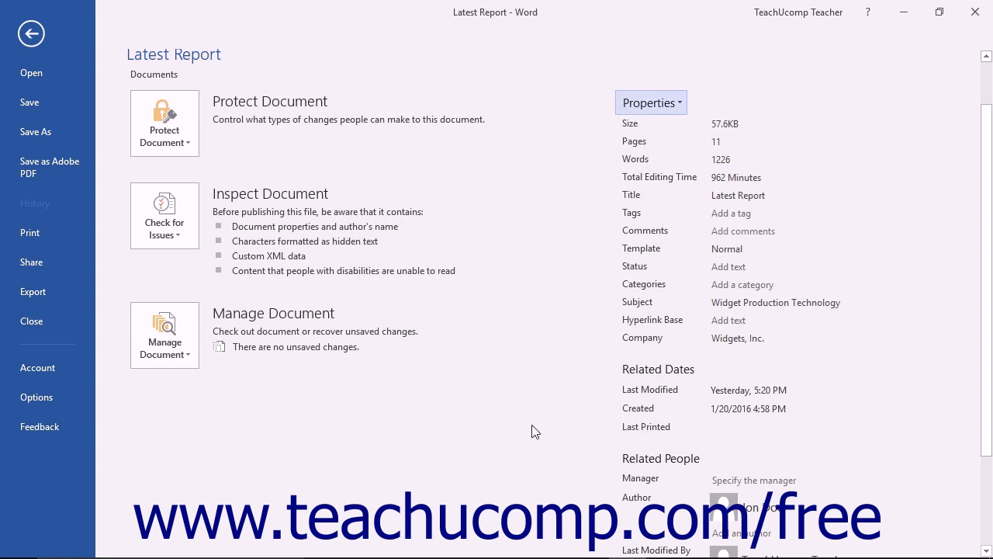
{"action": "mouse_move", "coordinate": [373, 301]}
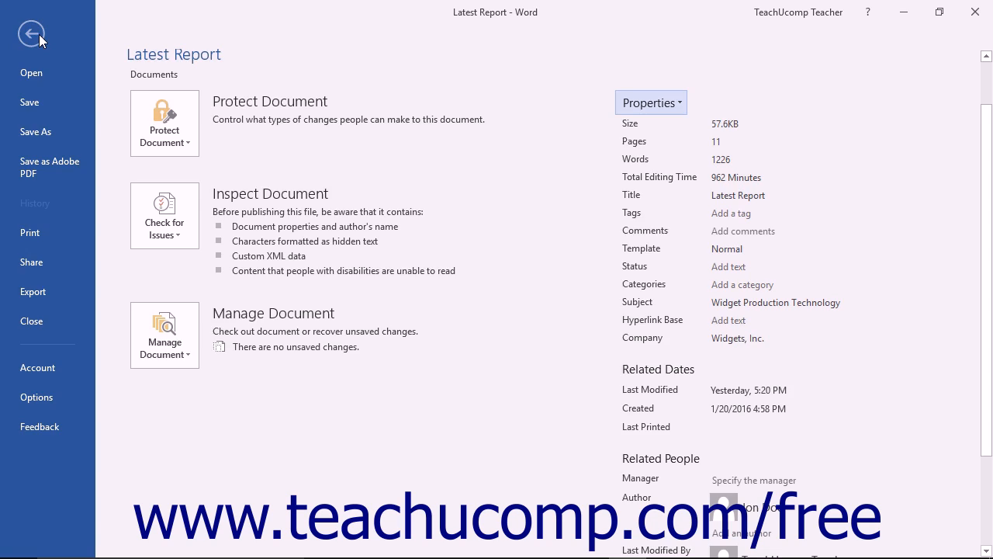
{"action": "left_click", "coordinate": [31, 34]}
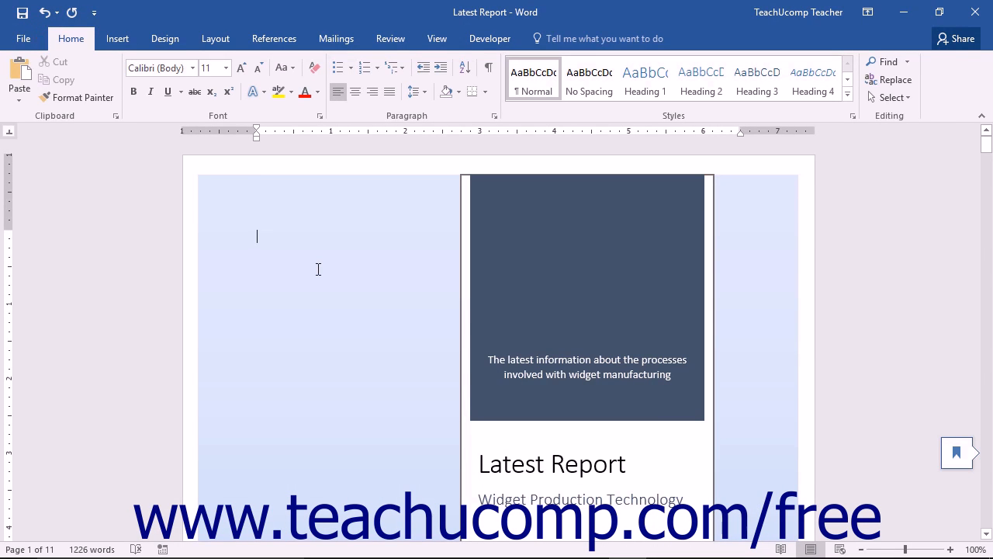